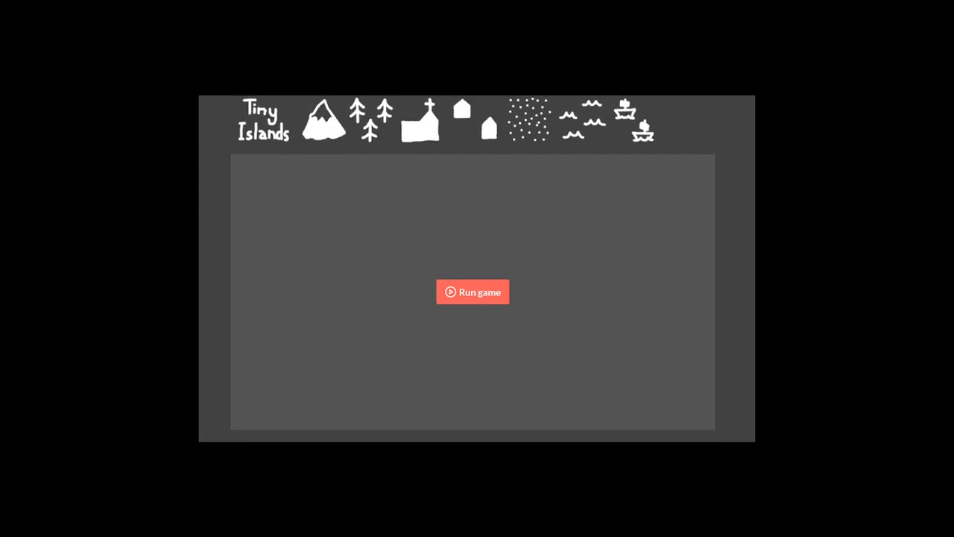
- Launch Tiny Islands with the Run game button and let the Unity content load
click(472, 291)
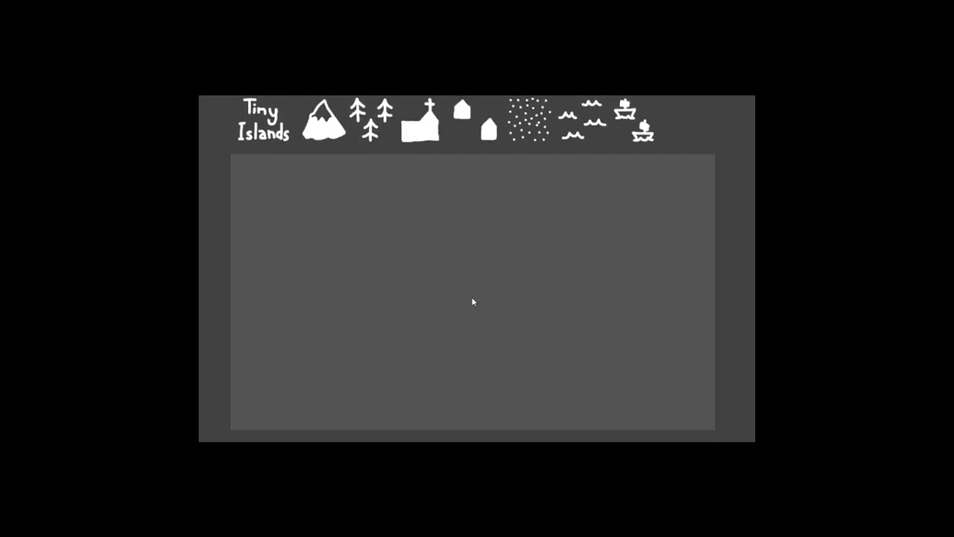
mouse_move(507, 363)
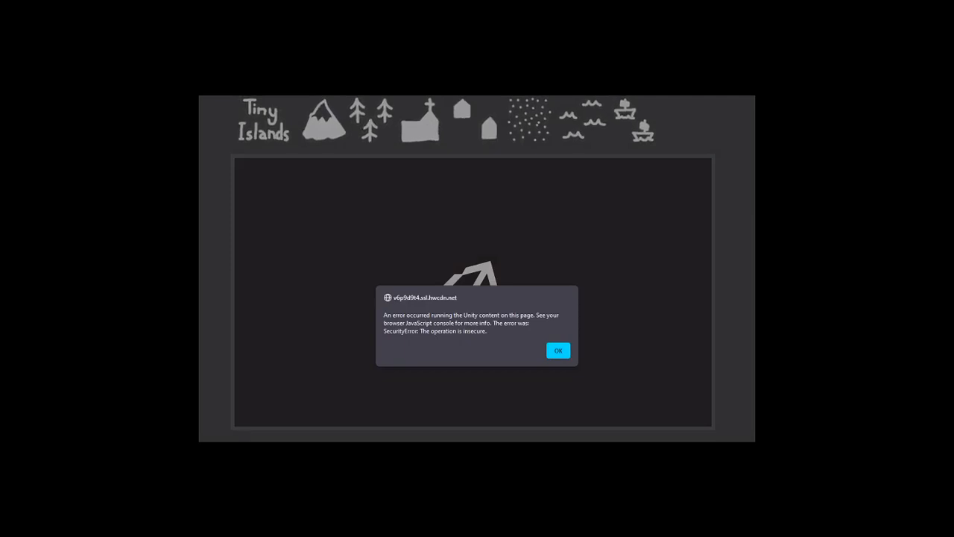
mouse_move(425, 373)
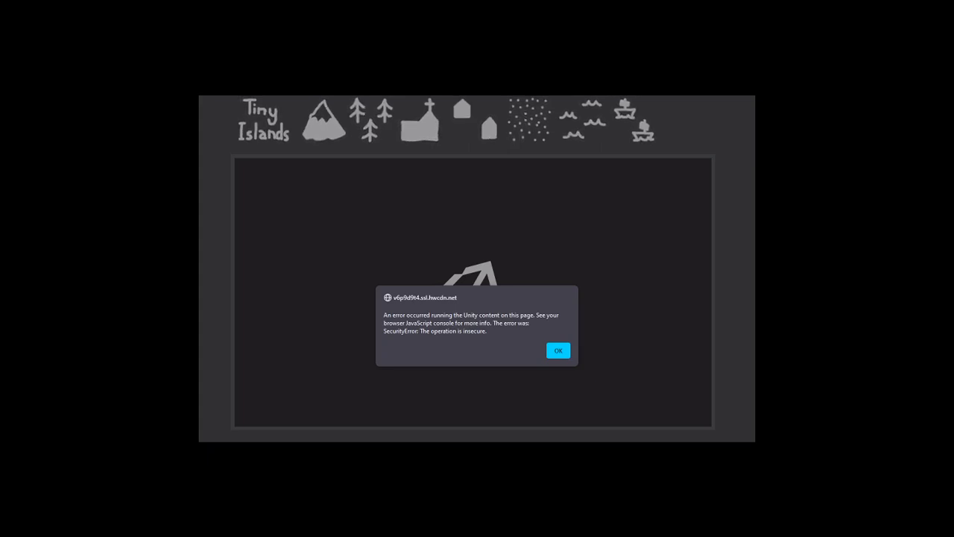
mouse_move(300, 380)
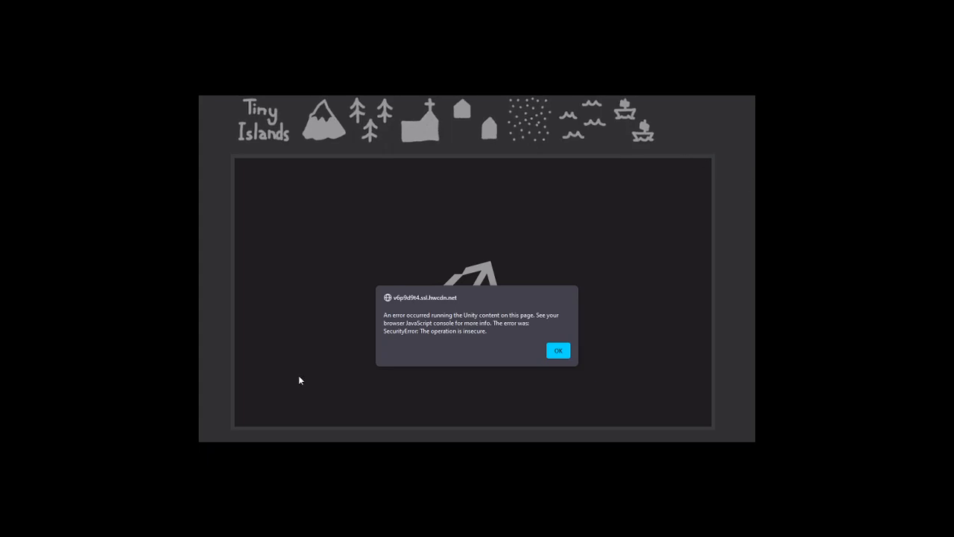